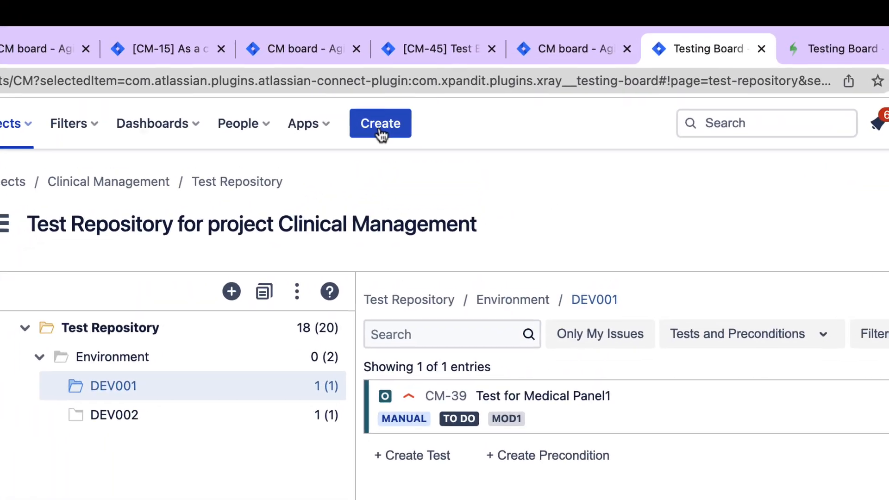
# - Start a new issue in Clinical Management with issue type Test Plan
pyautogui.click(380, 123)
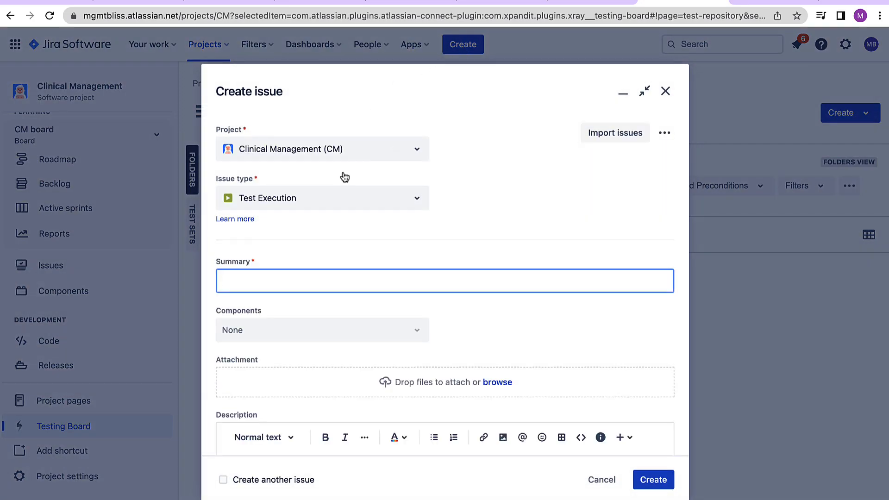
pyautogui.click(321, 199)
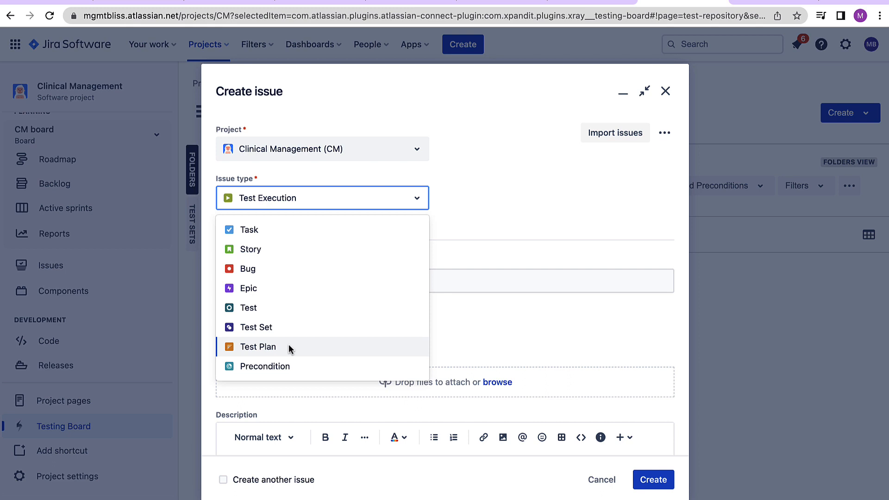
pyautogui.click(259, 347)
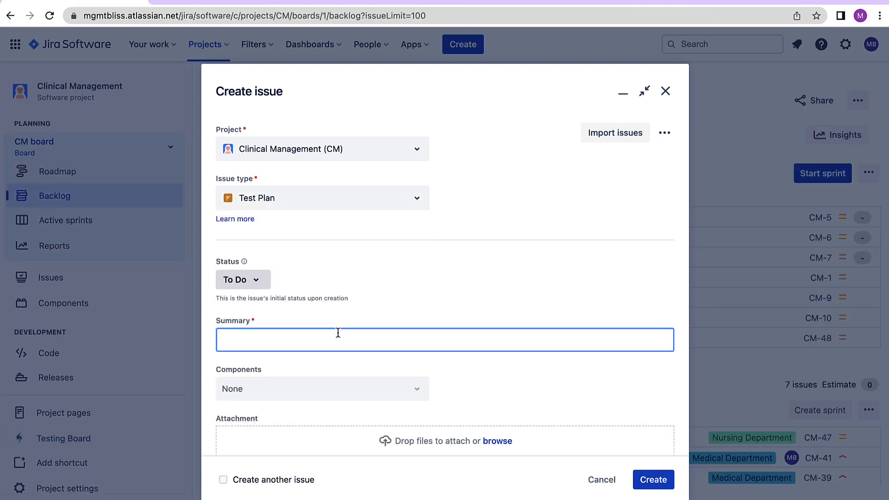
# - Enter the summary 'Test Plan for Smoke Testing Rev 1.9'
pyautogui.click(653, 479)
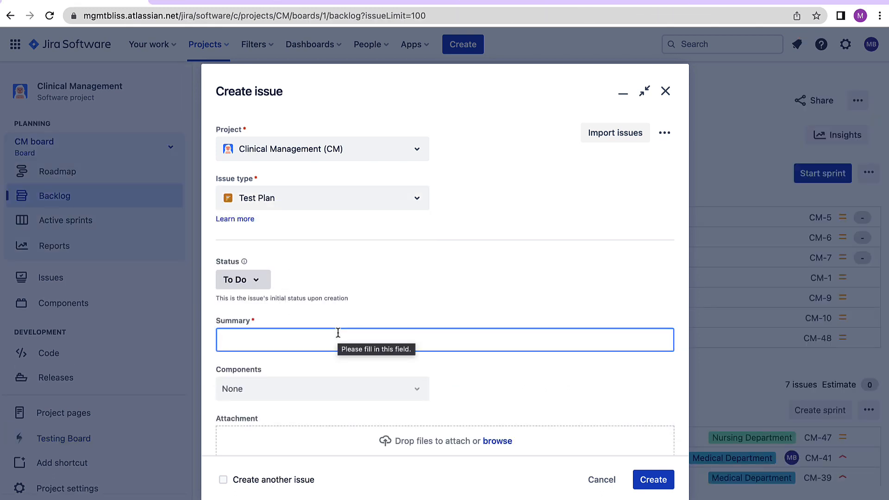
pyautogui.scroll(-3)
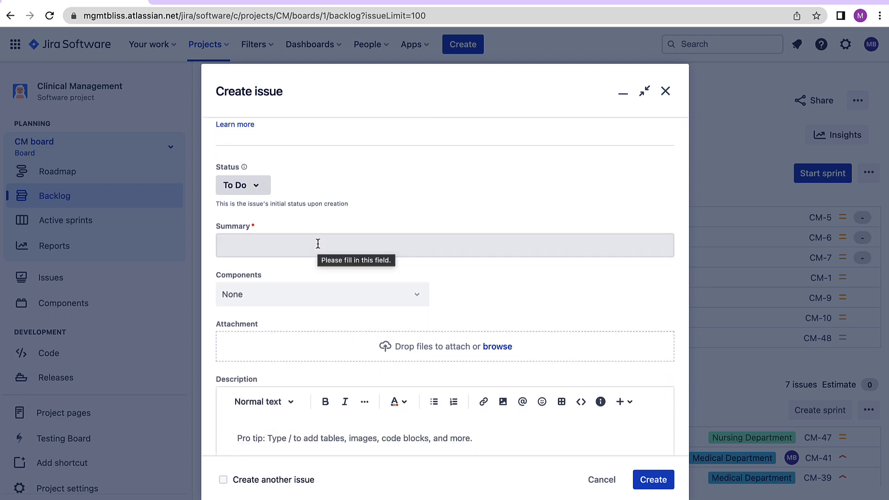
pyautogui.write('Test Plan for Smoke Testing Rev 1.9')
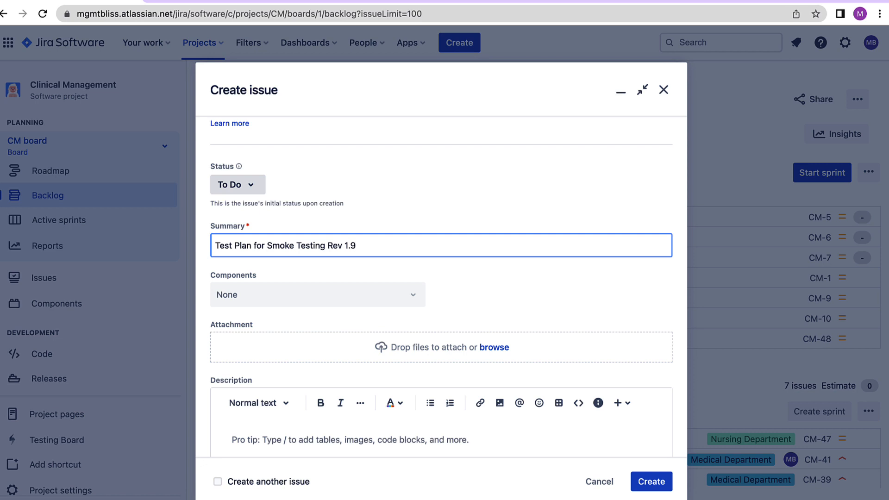
pyautogui.click(356, 244)
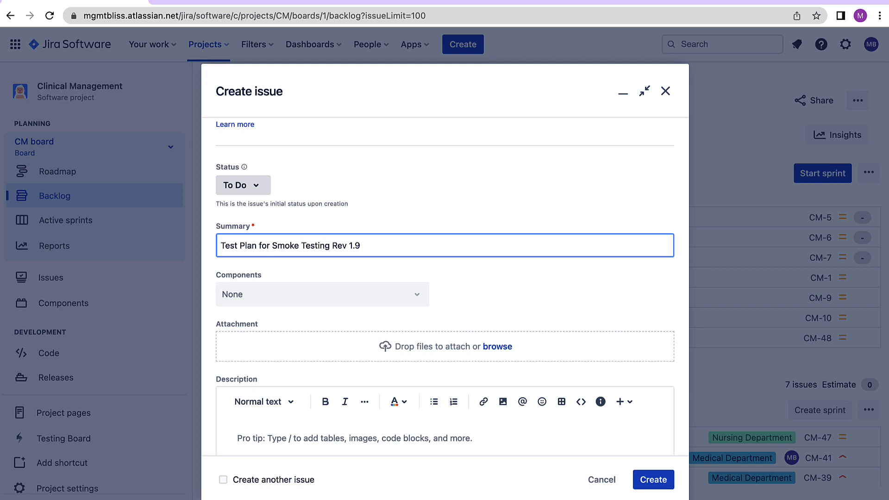
# - Fill the description with the lines 'ENV : DEV001' and 'SCOPE: SMOKE TEST ONLY'
pyautogui.scroll(-3)
pyautogui.write('E')
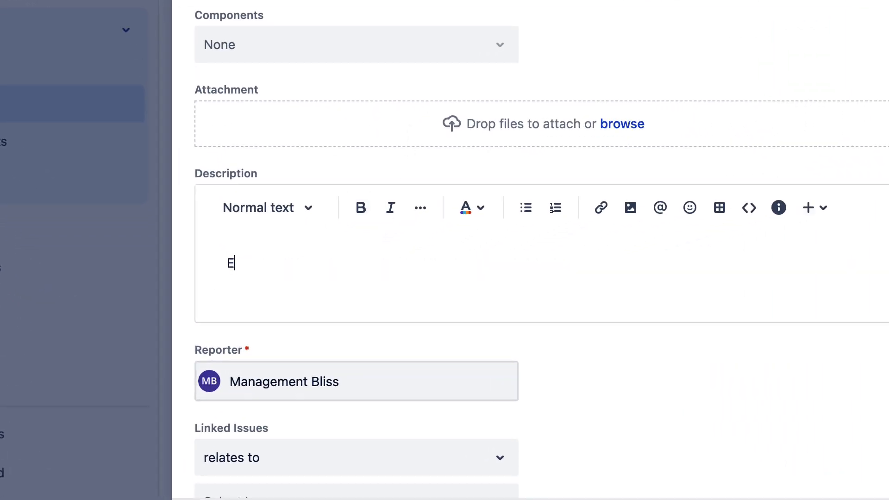
pyautogui.write('NV')
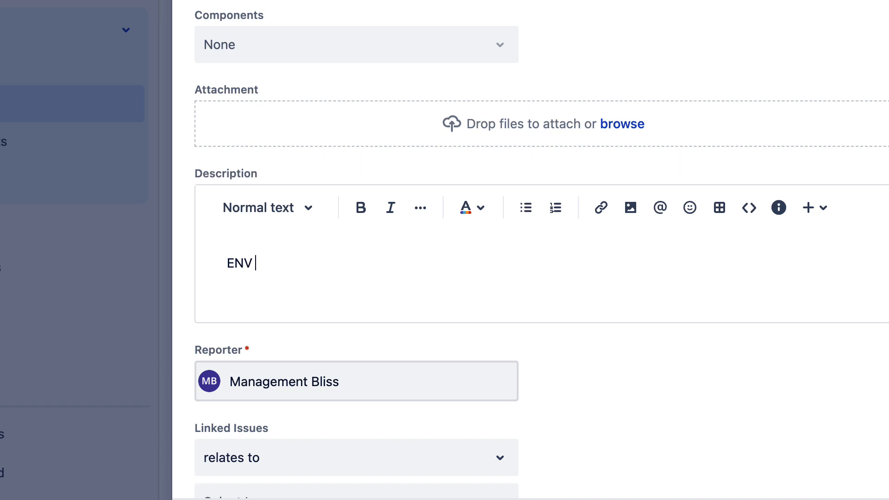
pyautogui.write(':')
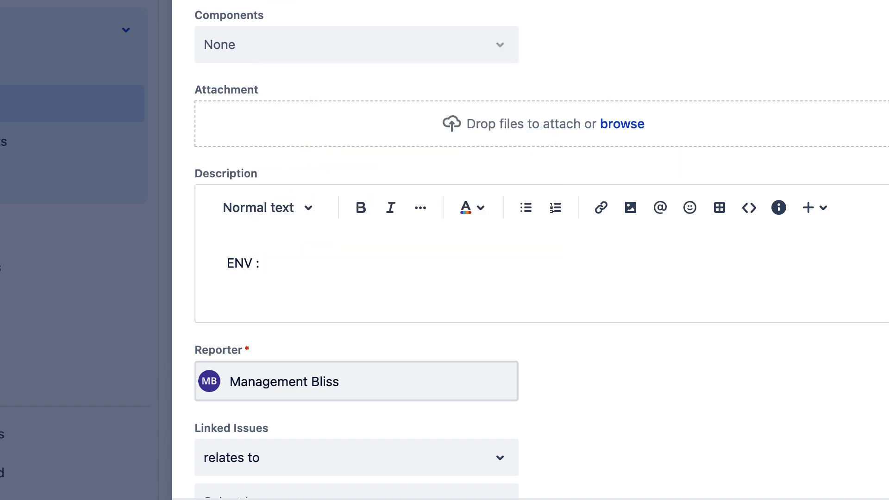
pyautogui.write('DEV001')
pyautogui.write('SCOPE:')
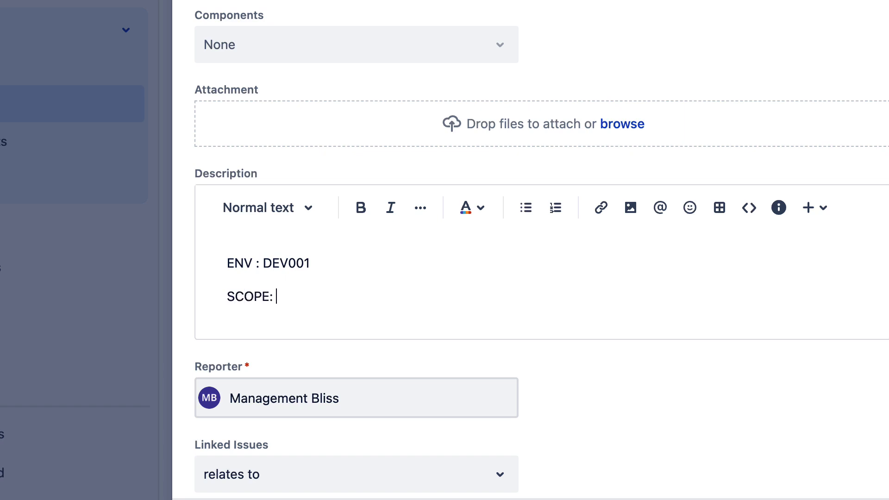
pyautogui.write('SMOKE TEST ONLY')
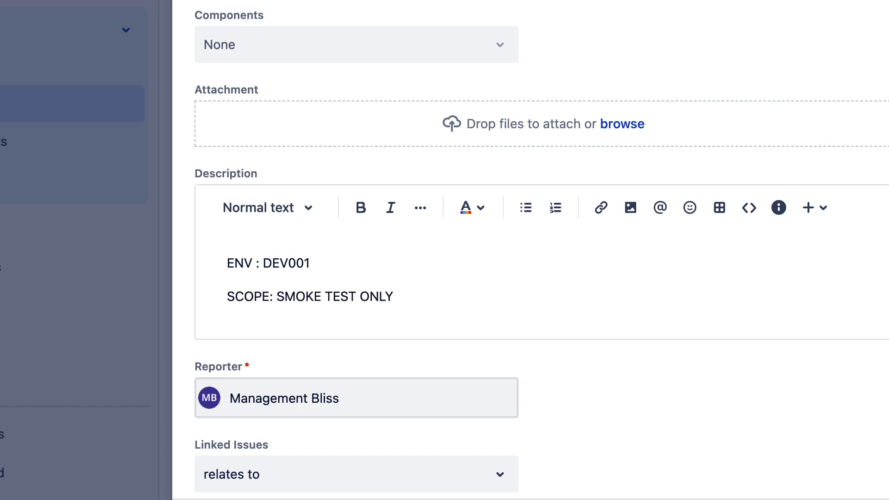
pyautogui.scroll(-3)
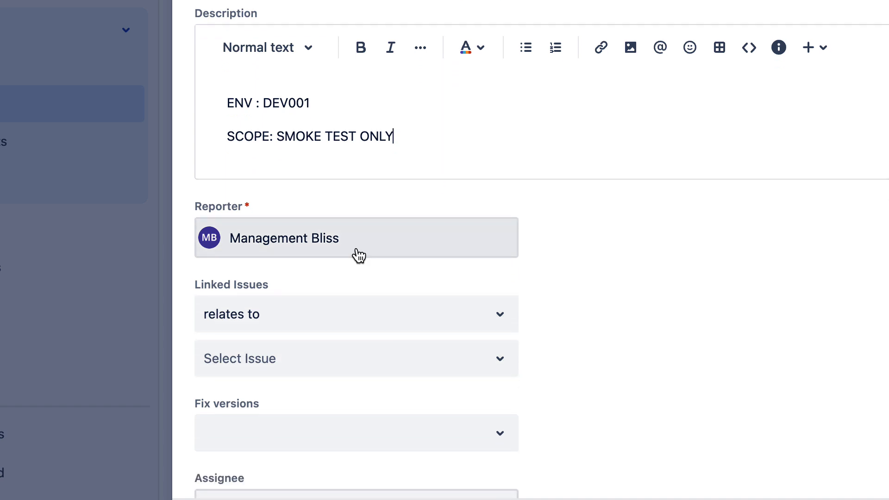
# - Assign the test plan to myself and set fix version Rev 1.9
pyautogui.scroll(-3)
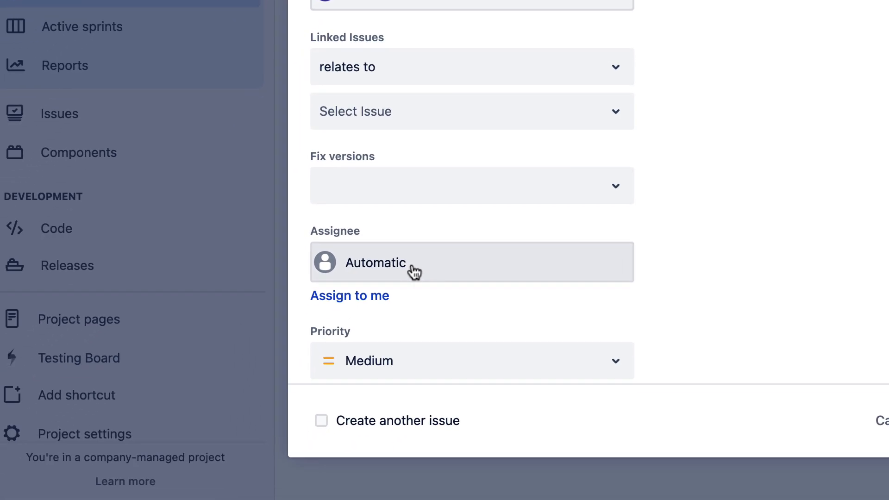
pyautogui.click(471, 263)
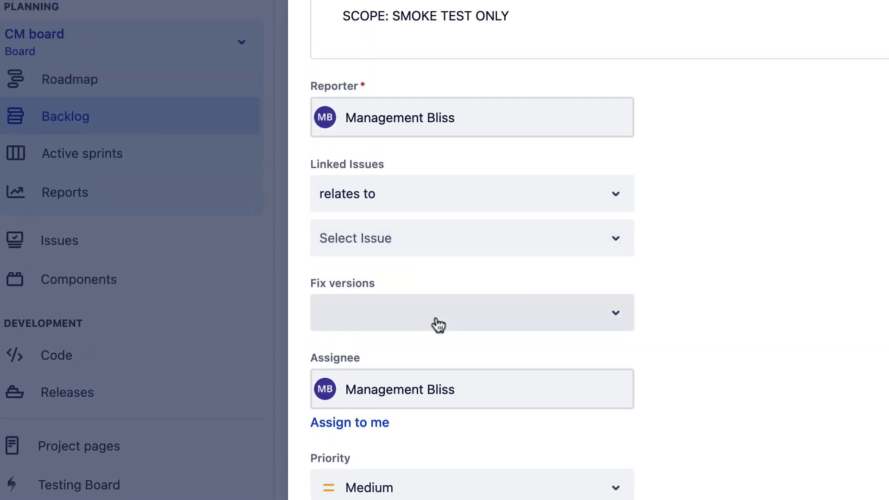
pyautogui.click(472, 312)
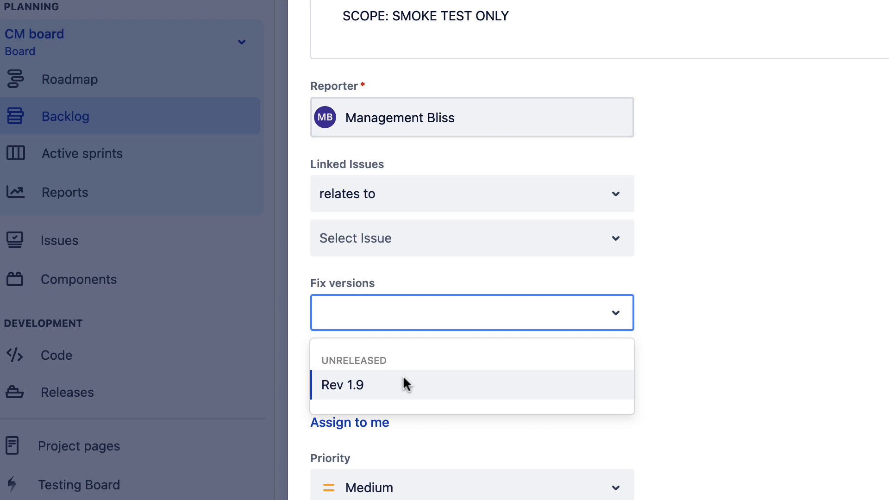
pyautogui.moveTo(401, 389)
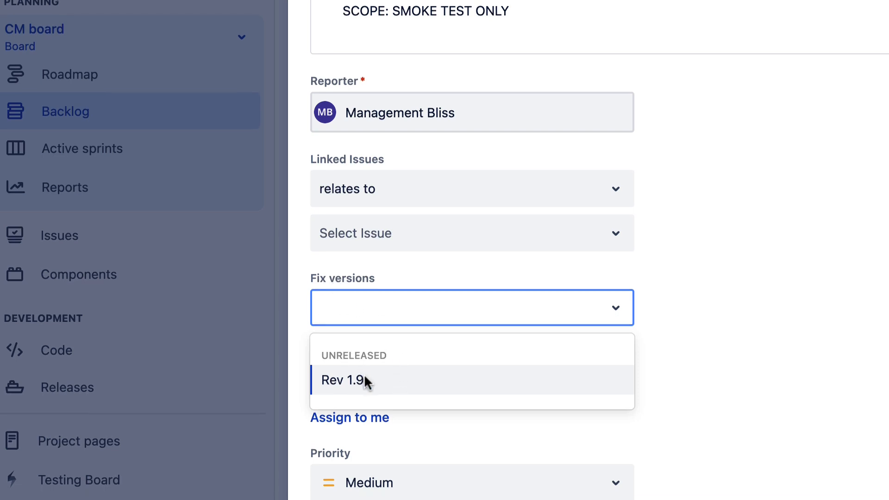
pyautogui.click(345, 380)
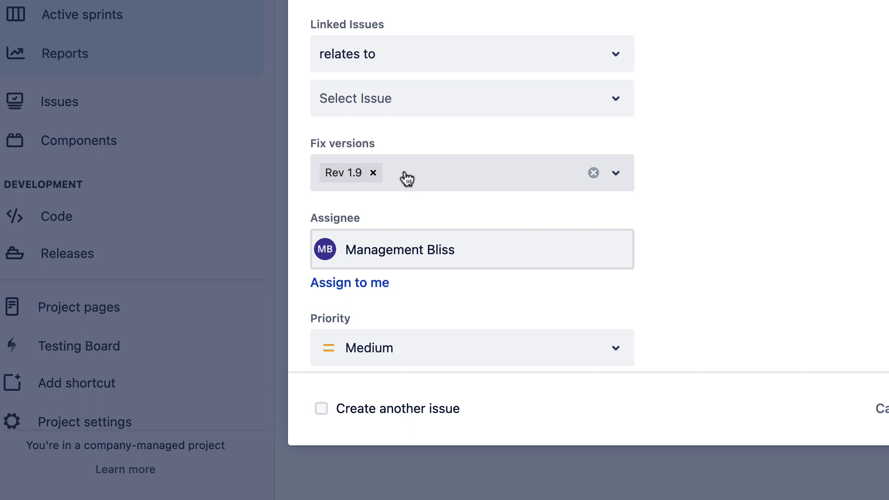
# - Set priority Highest, add label SMOKE and link the Medical Department epic
pyautogui.scroll(-3)
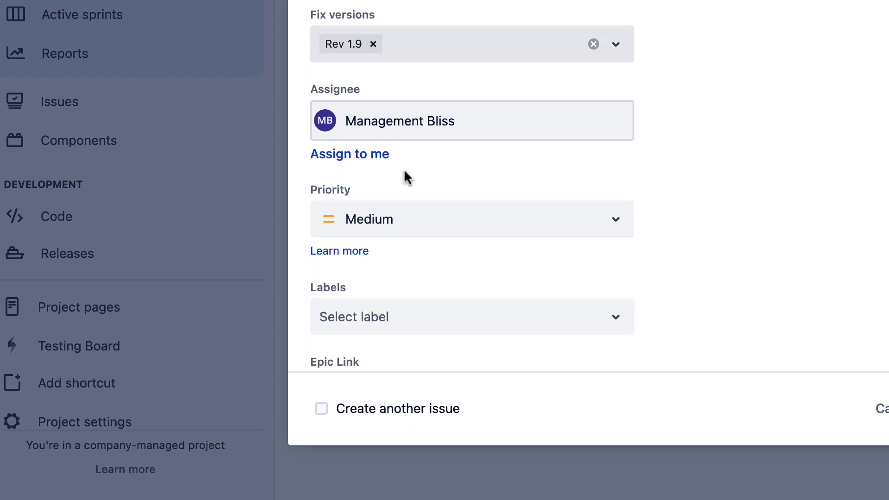
pyautogui.click(471, 219)
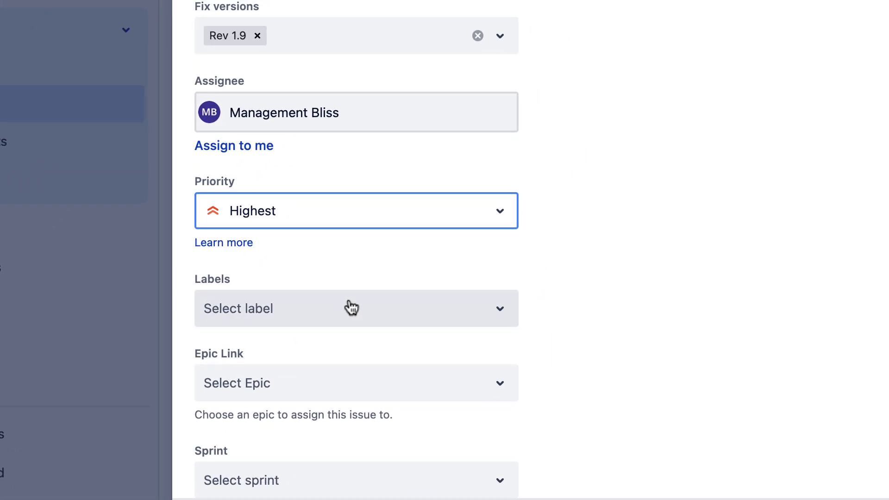
pyautogui.write('S')
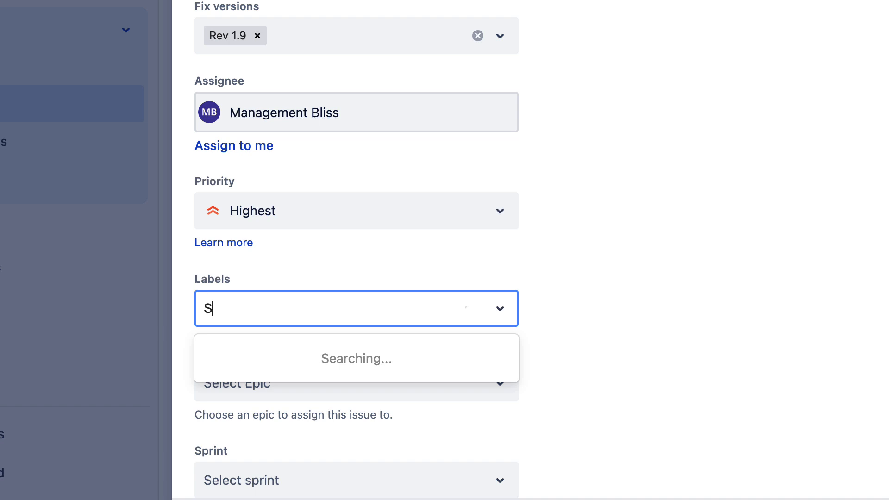
pyautogui.write('MOKE')
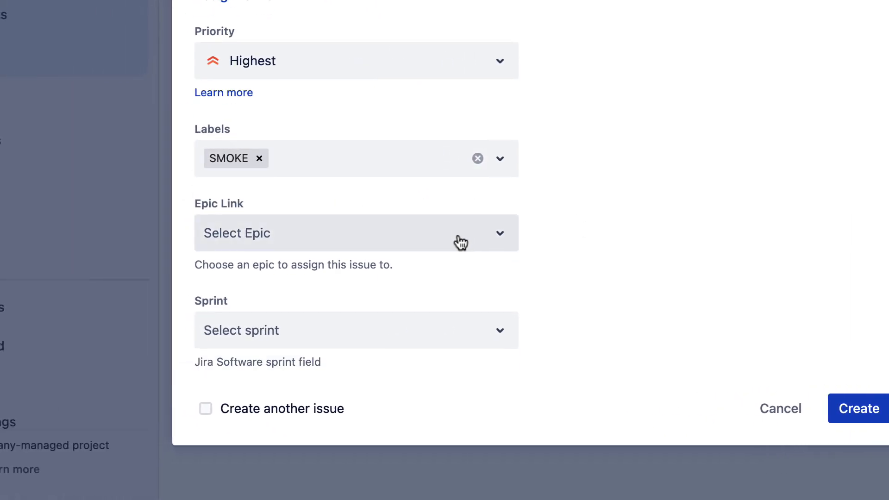
pyautogui.click(356, 233)
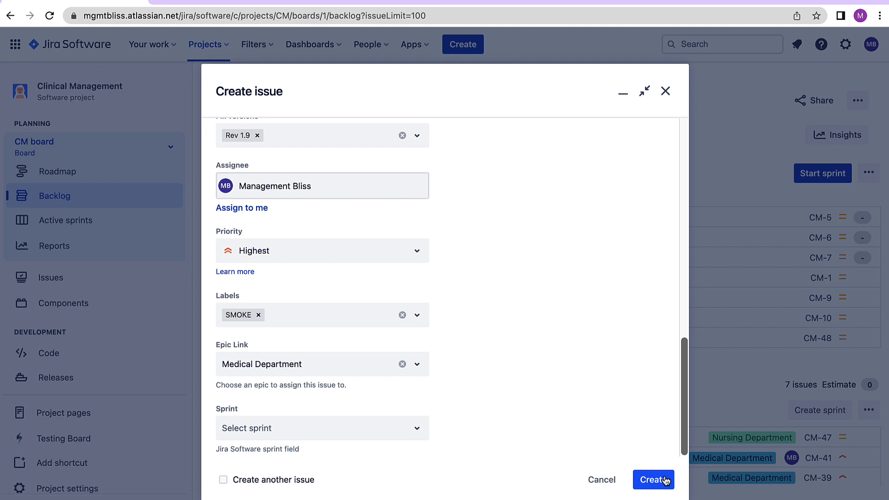
# - Submit the form, creating test plan issue CM-51
pyautogui.click(653, 480)
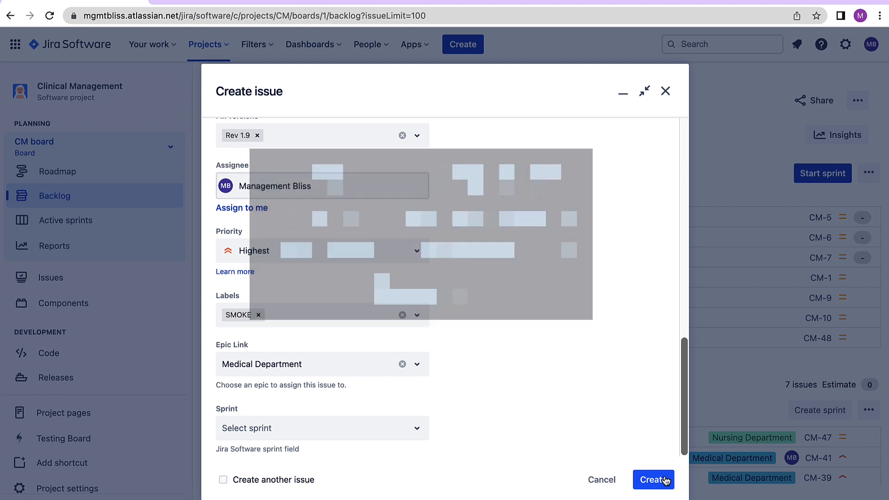
pyautogui.click(653, 479)
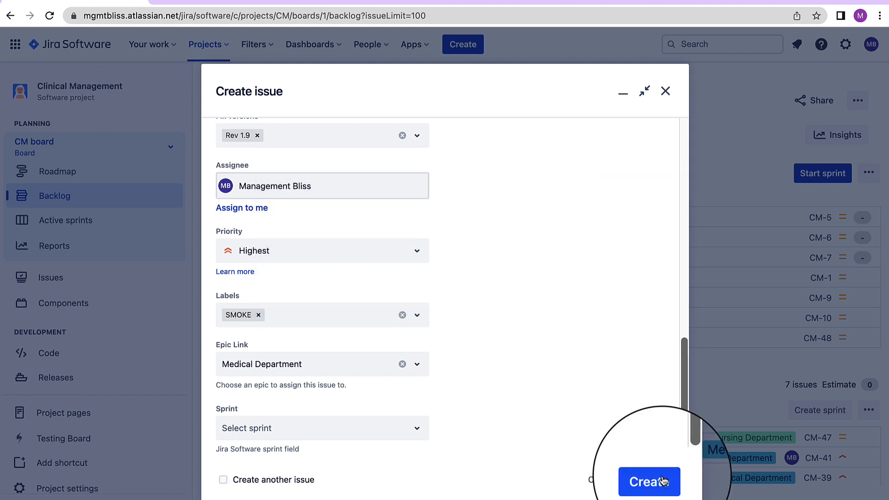
pyautogui.click(648, 482)
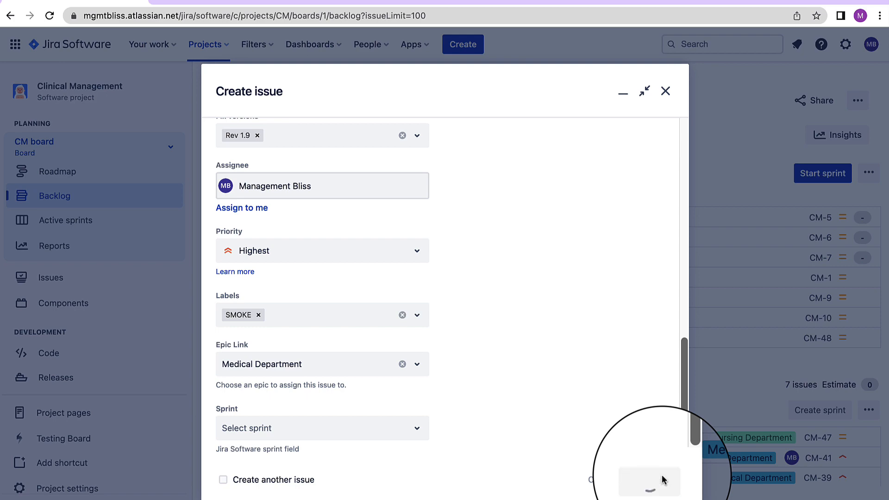
pyautogui.click(649, 481)
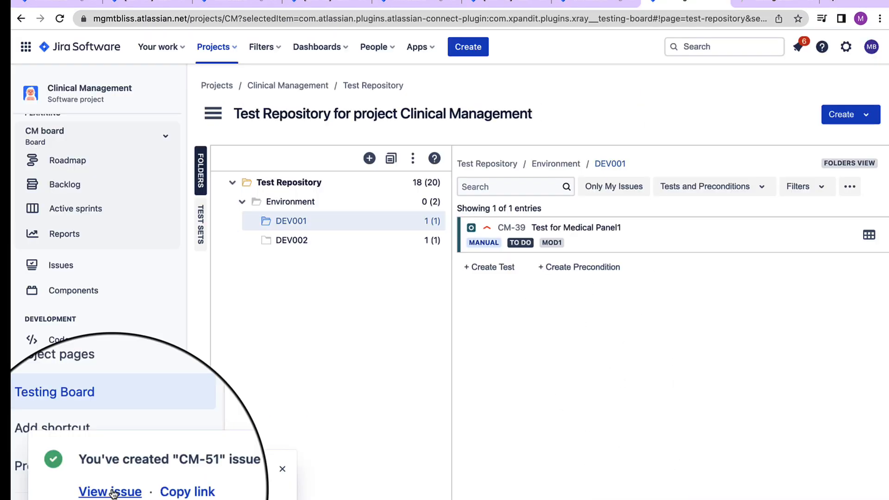
# - View issue CM-51 and list the options for adding tests to the empty plan
pyautogui.click(110, 492)
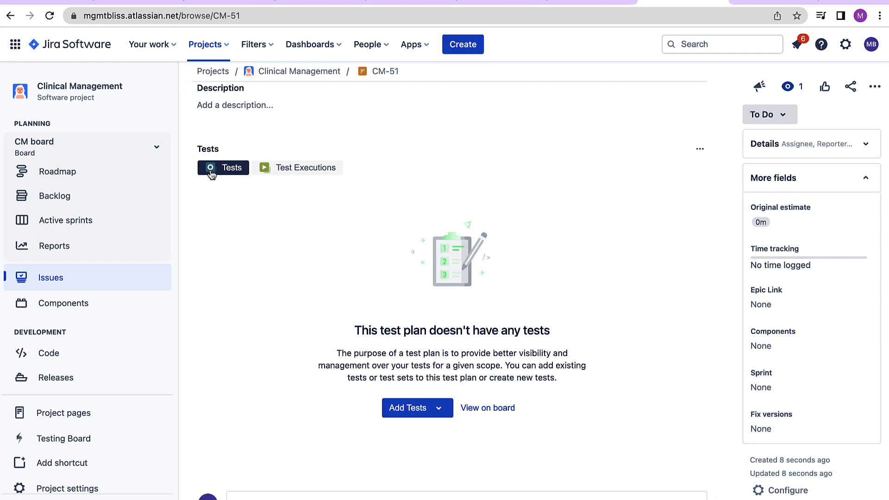
pyautogui.moveTo(241, 171)
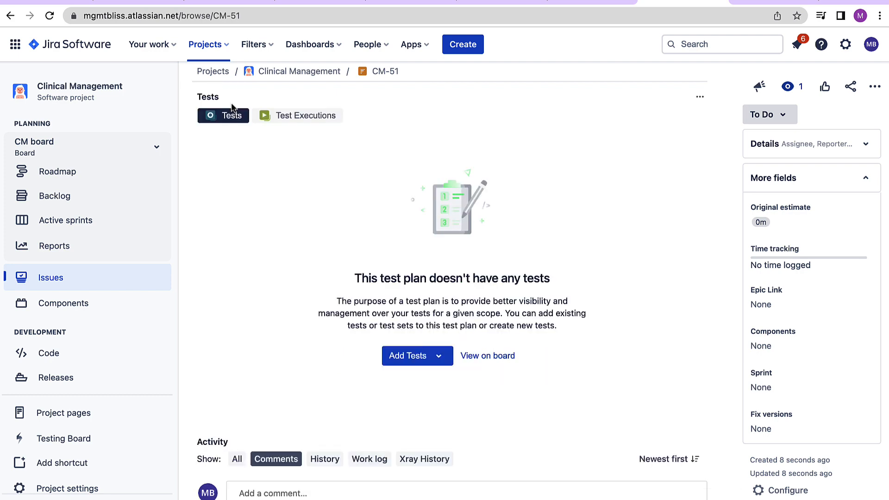
pyautogui.click(438, 355)
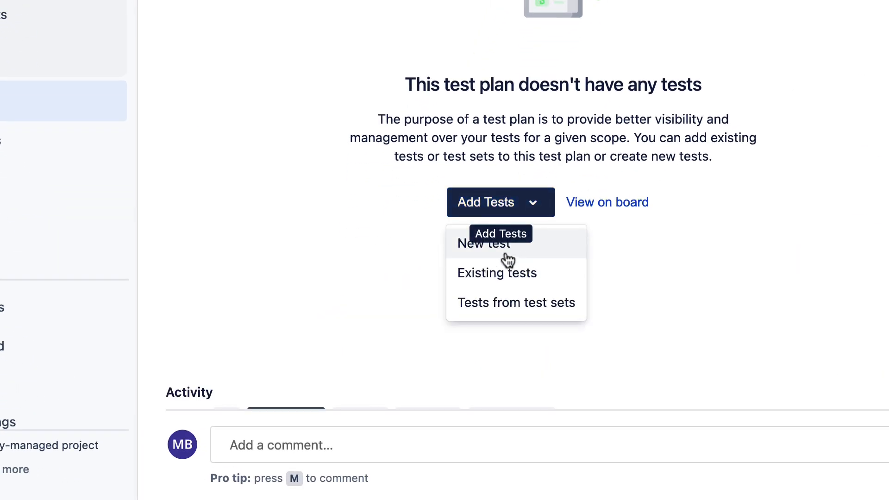
pyautogui.moveTo(513, 286)
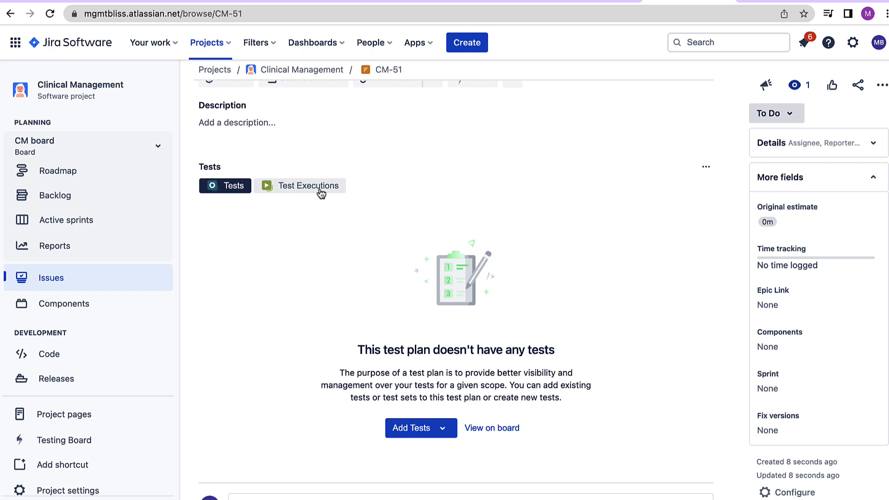
# - Start adding test executions to CM-51, listing existing executions to select
pyautogui.click(308, 186)
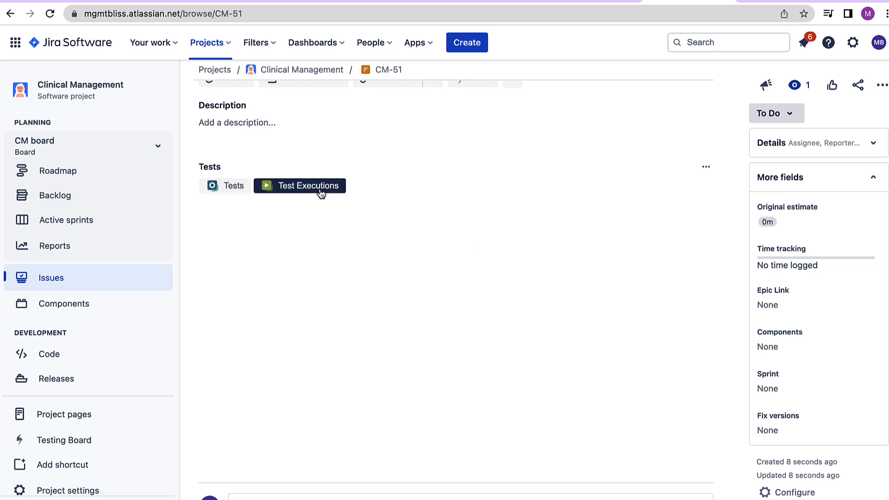
pyautogui.click(308, 185)
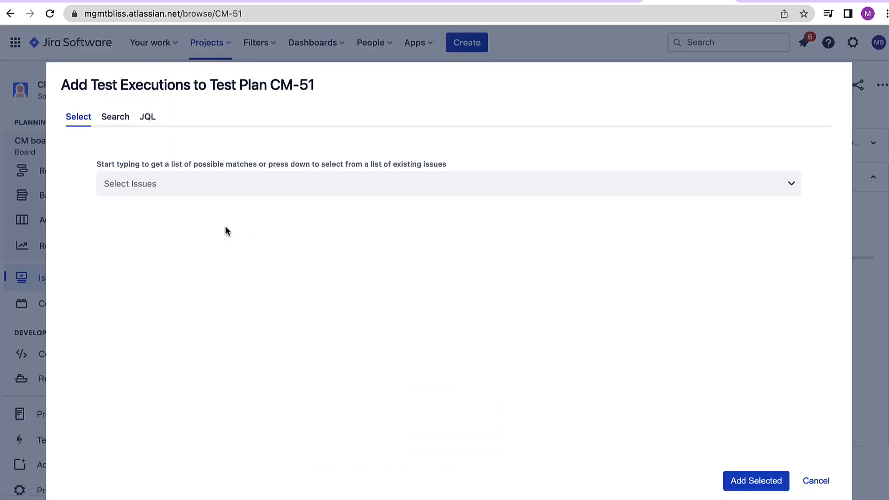
pyautogui.click(449, 183)
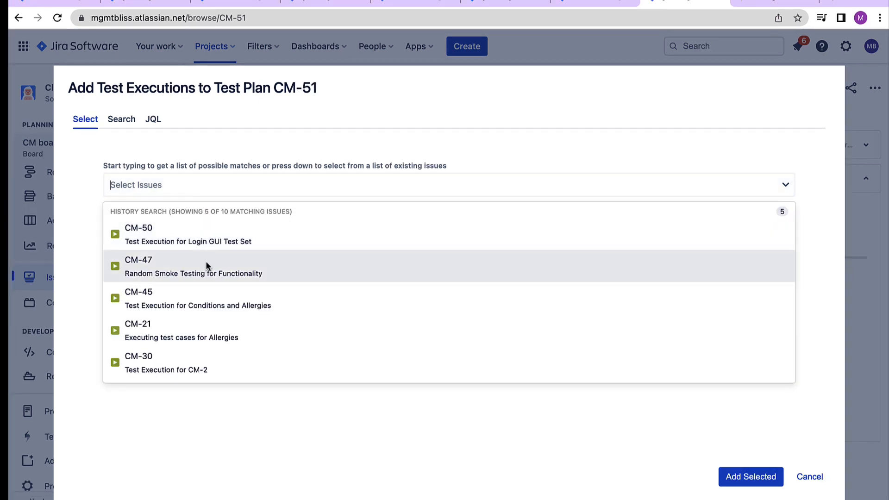
pyautogui.moveTo(226, 238)
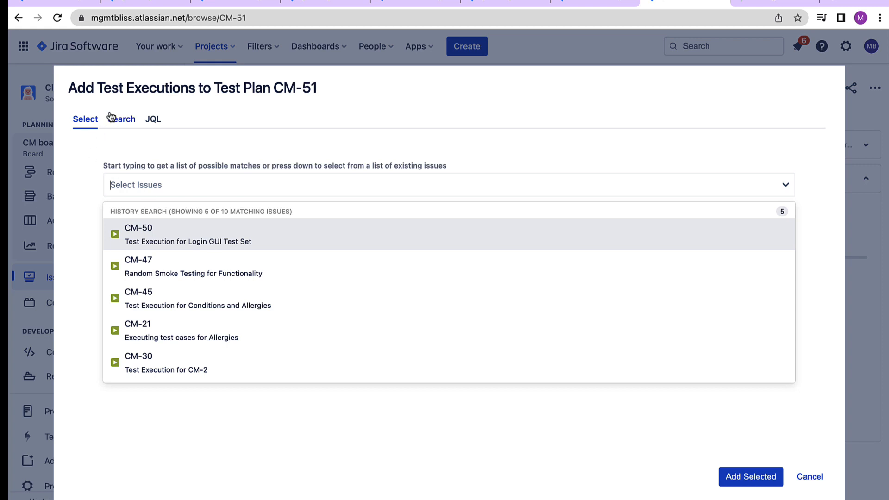
# - Review the Search and JQL ways of finding executions, then close the form
pyautogui.click(120, 120)
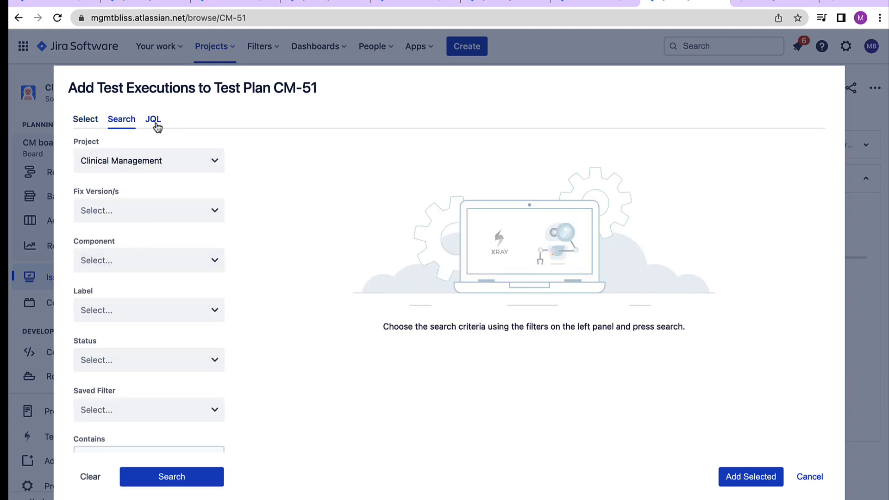
pyautogui.click(152, 119)
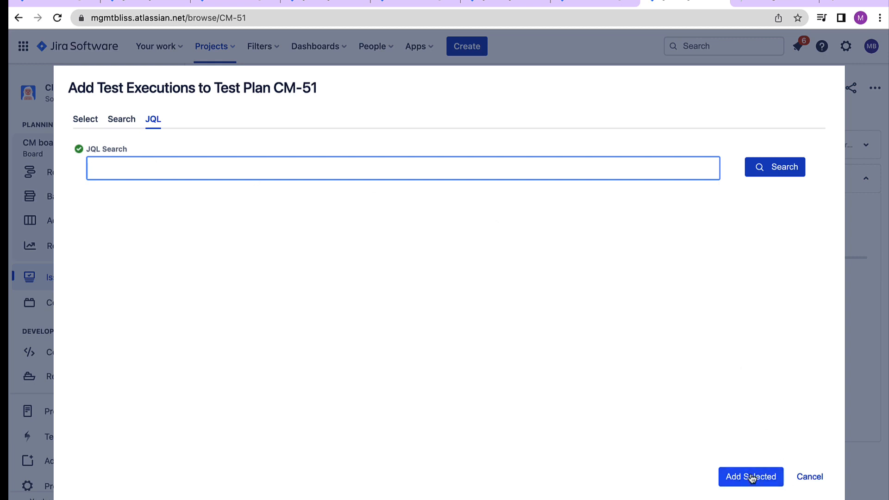
pyautogui.click(751, 476)
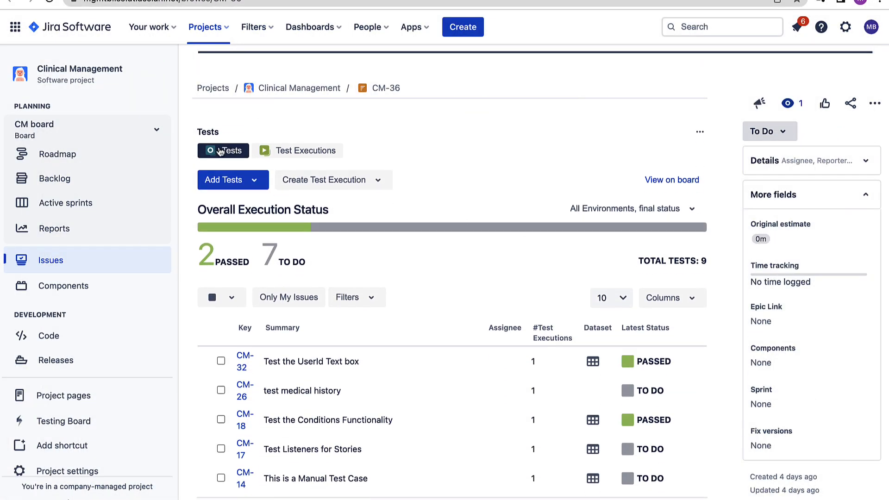
# - Scroll through CM-36's Overall Execution Status bar and tests table: 2 passed, 7 to do
pyautogui.scroll(-3)
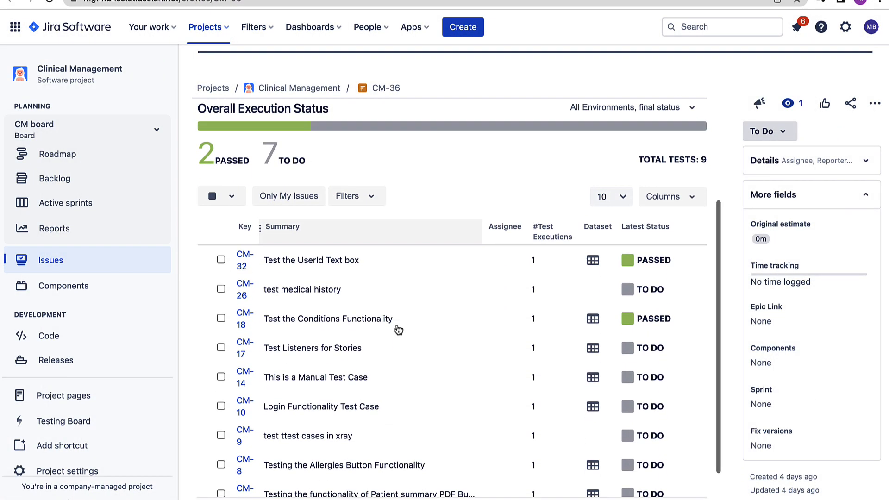
pyautogui.scroll(-3)
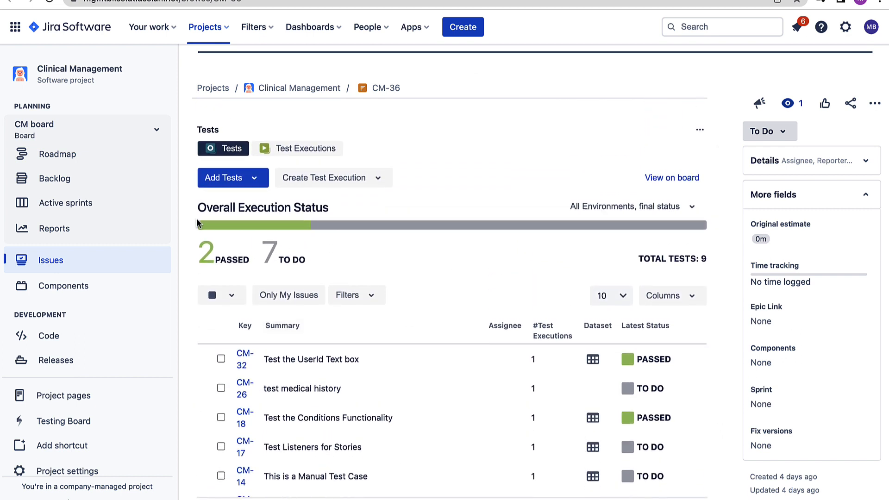
pyautogui.doubleClick(270, 208)
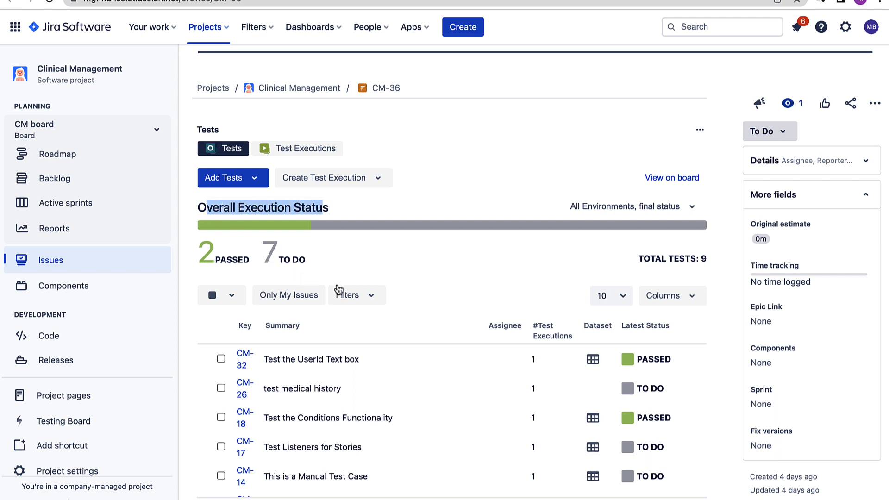
pyautogui.scroll(-3)
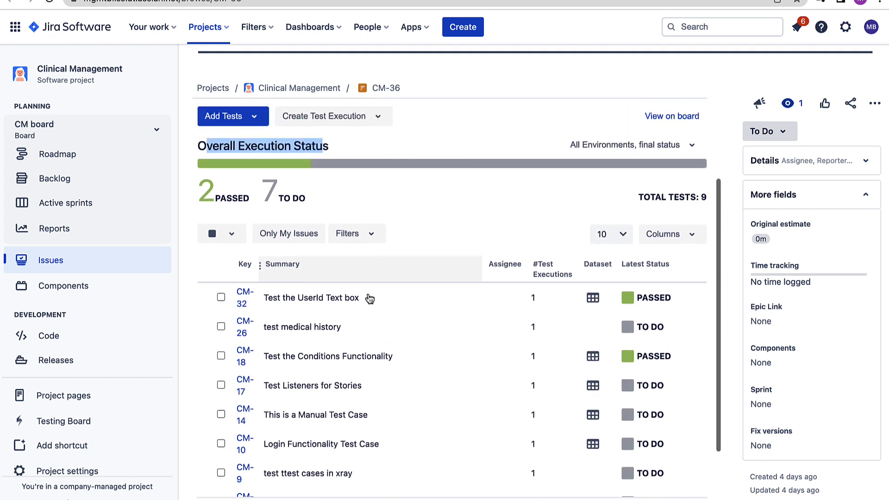
pyautogui.scroll(-3)
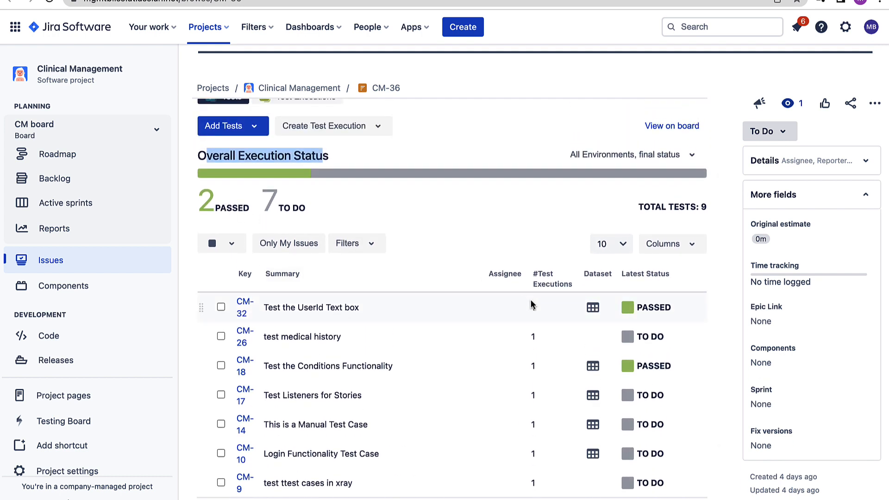
pyautogui.scroll(-3)
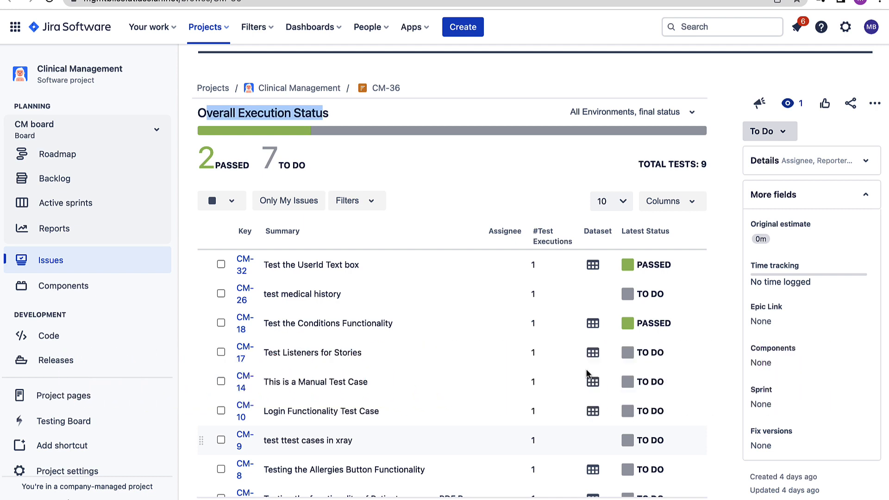
pyautogui.scroll(-3)
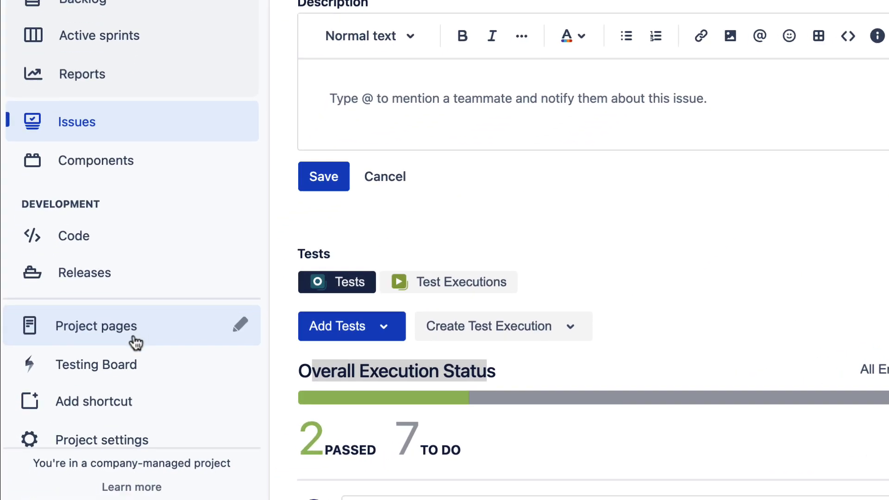
# - Show the Testing Board's Test Plans list with CM-51, CM-38 and CM-36
pyautogui.click(95, 365)
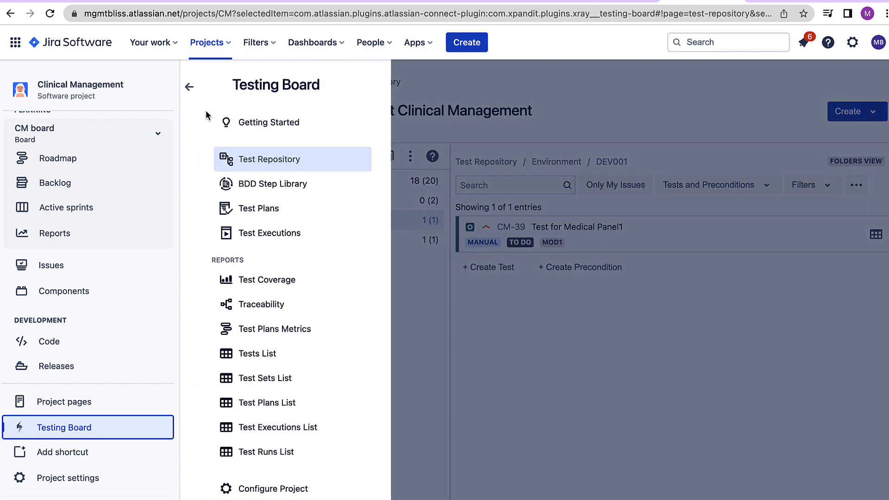
pyautogui.click(256, 208)
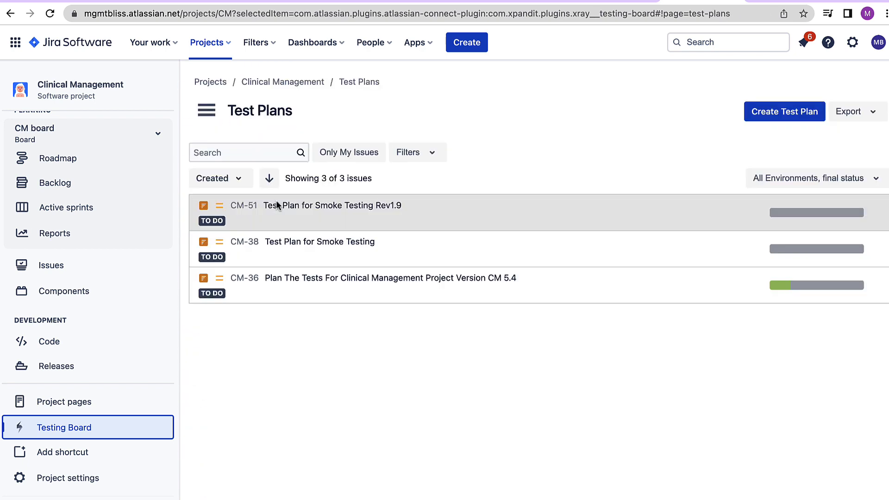
pyautogui.moveTo(310, 233)
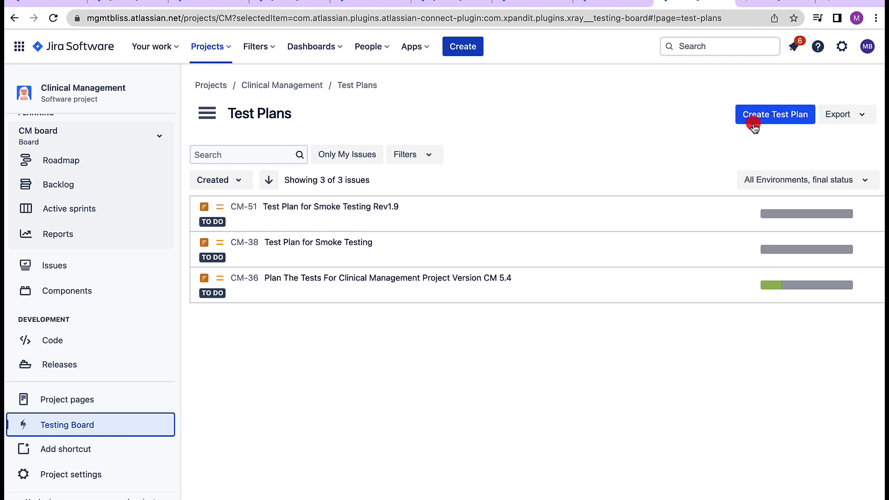
pyautogui.moveTo(716, 125)
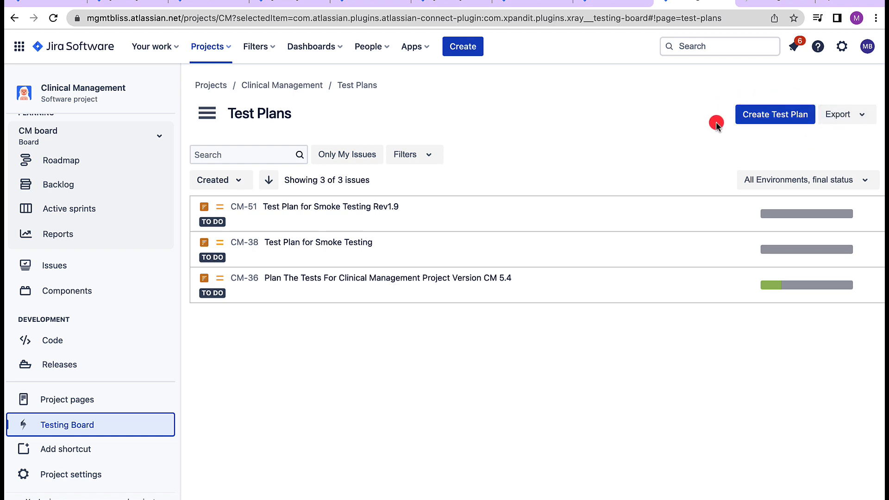